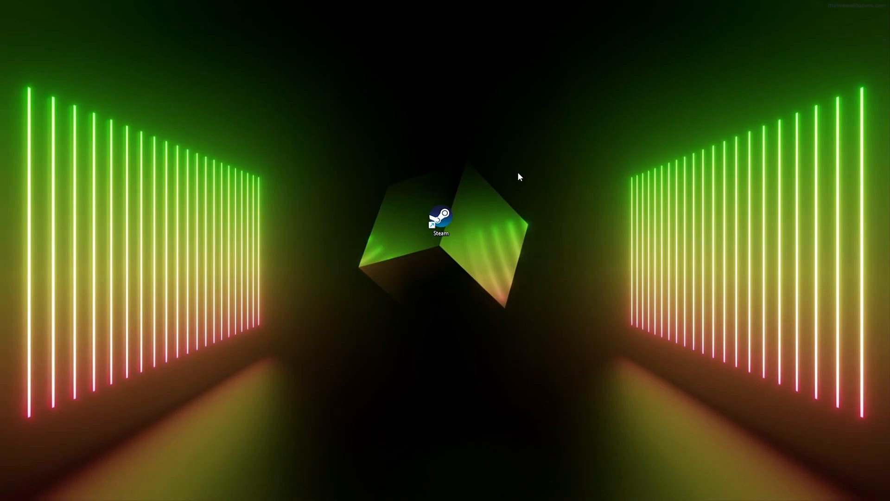
mouse_move(497, 160)
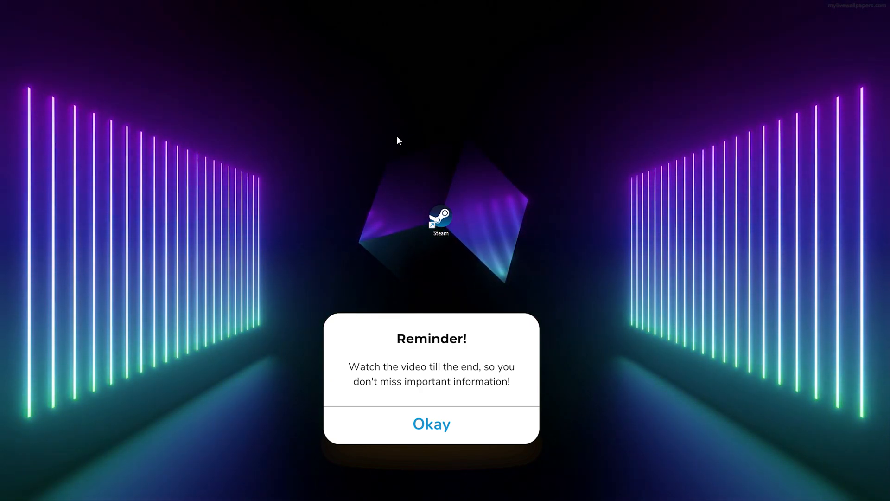
Launch Steam from its desktop shortcut so the store front page loads.
left_click(431, 424)
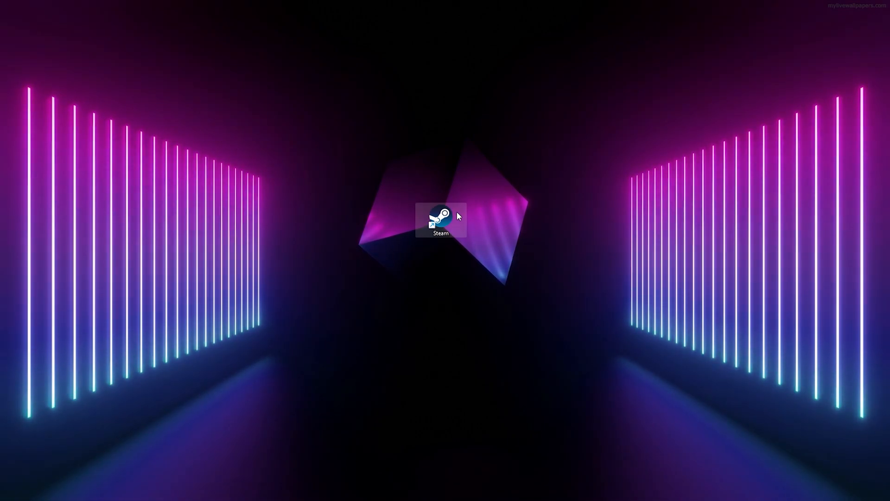
mouse_move(448, 227)
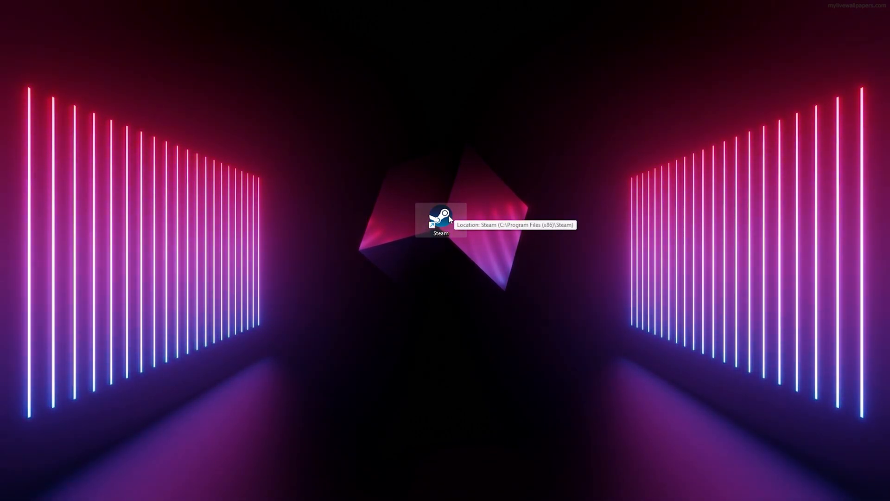
double_click(442, 223)
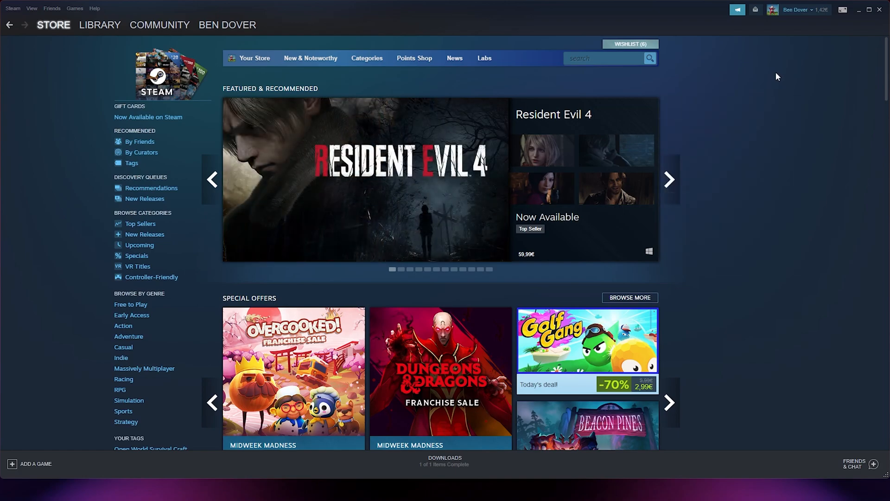
mouse_move(269, 28)
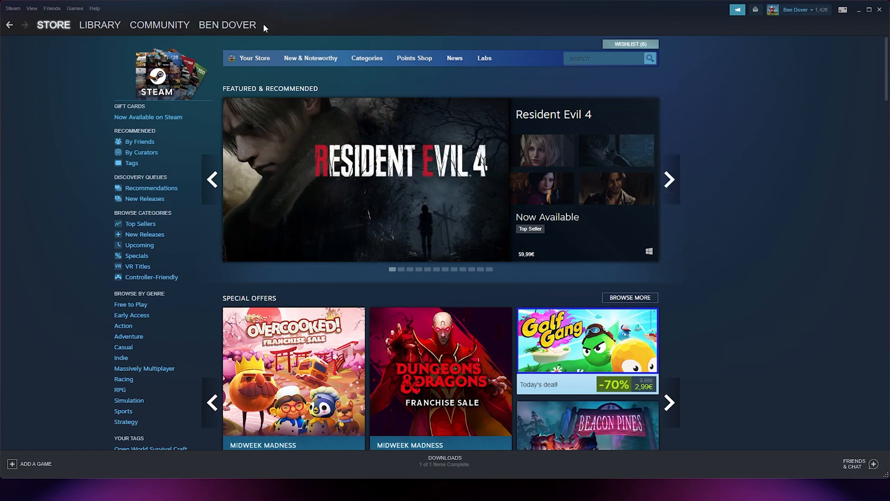
Go to your own community profile, currently listing Kazakhstan as location.
left_click(227, 24)
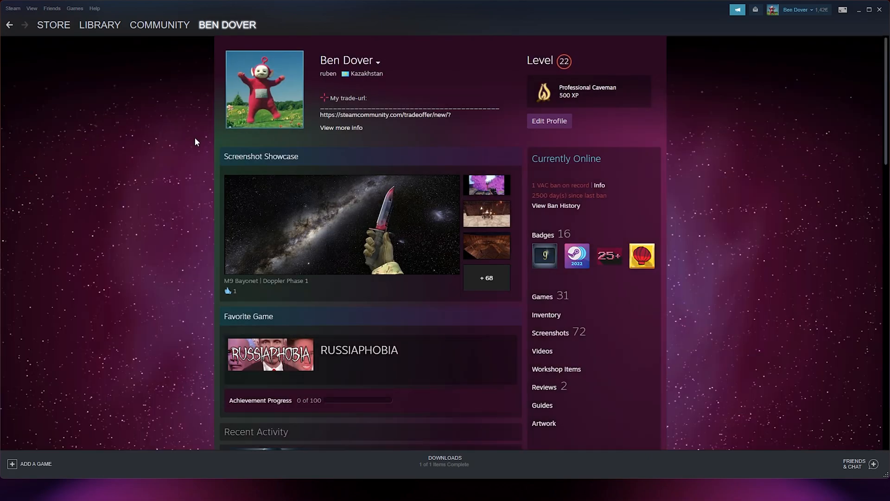
mouse_move(556, 140)
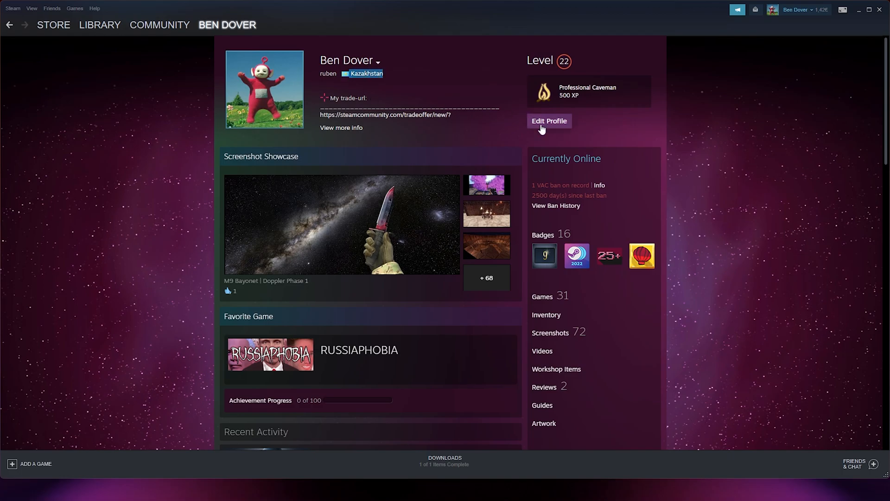
Enter profile editing and bring the Location section into view.
left_click(549, 120)
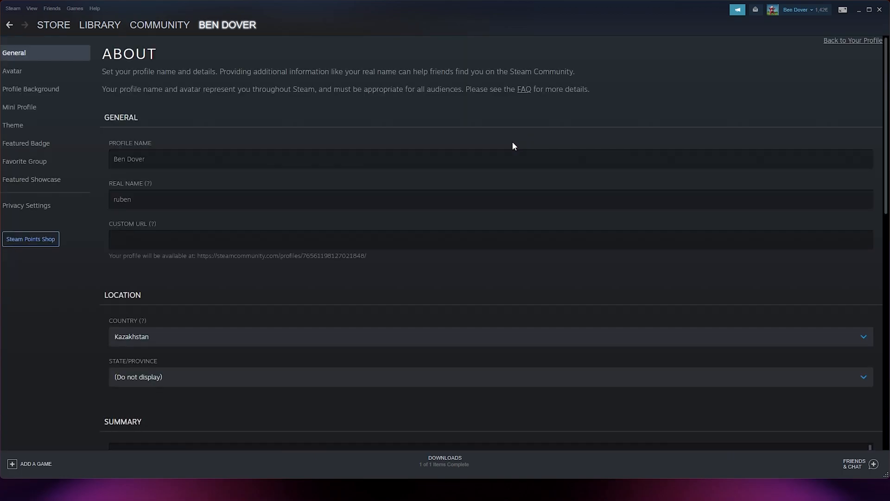
mouse_move(295, 123)
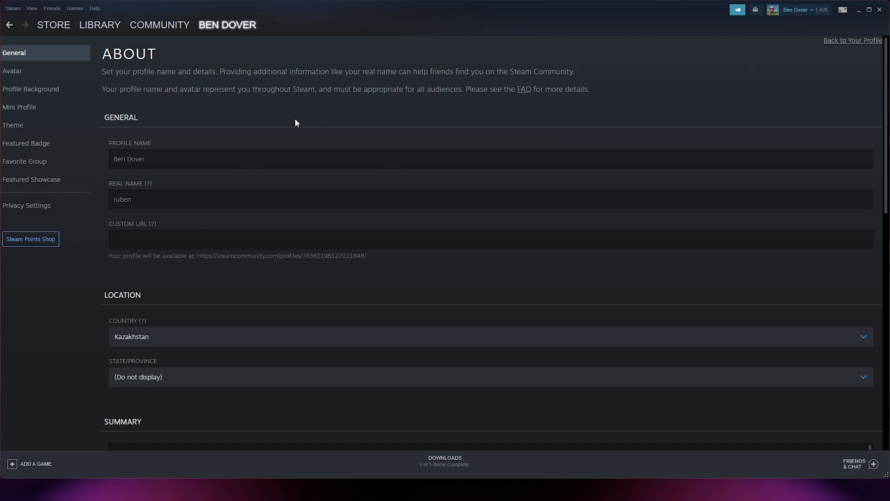
scroll("down", 3)
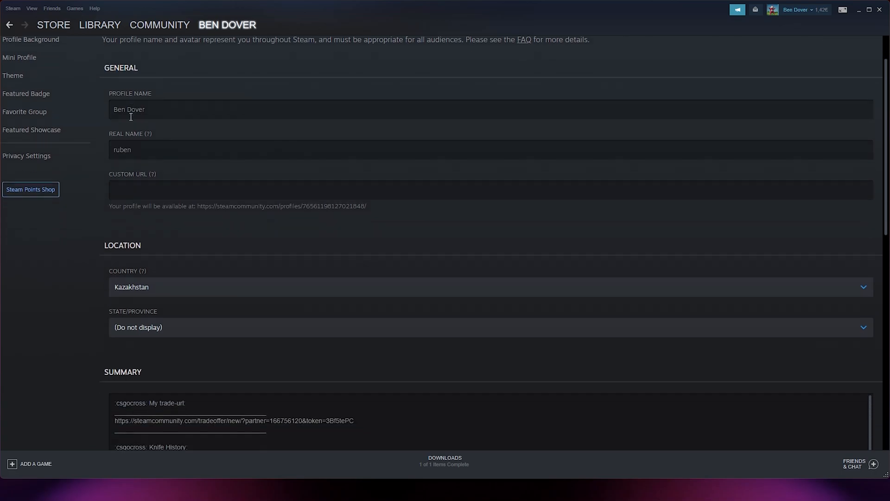
scroll("down", 3)
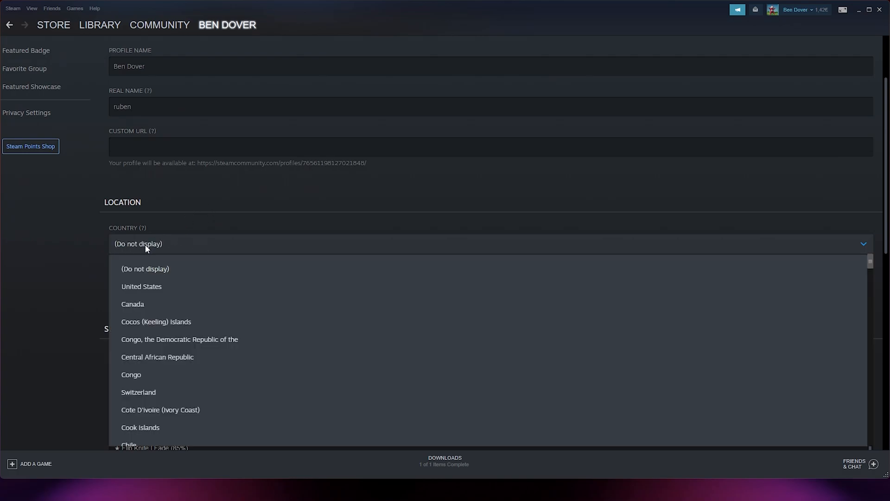
mouse_move(198, 250)
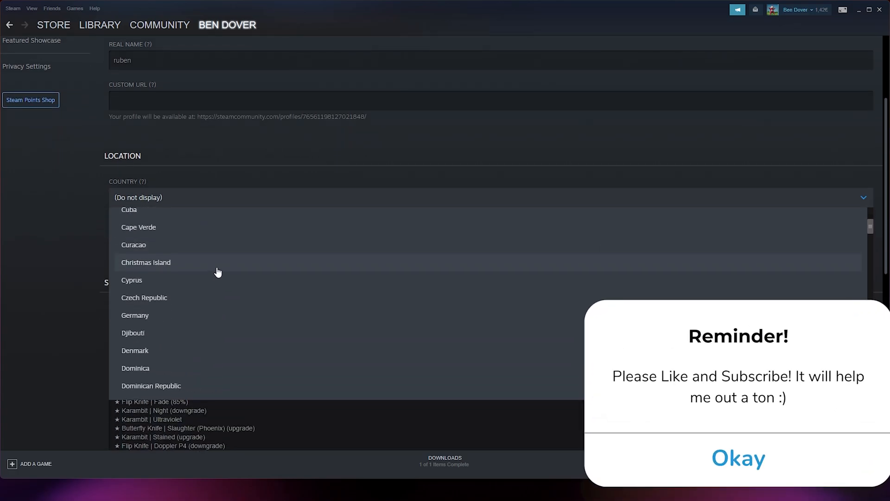
Change the profile country from Kazakhstan to United States.
scroll("down", 3)
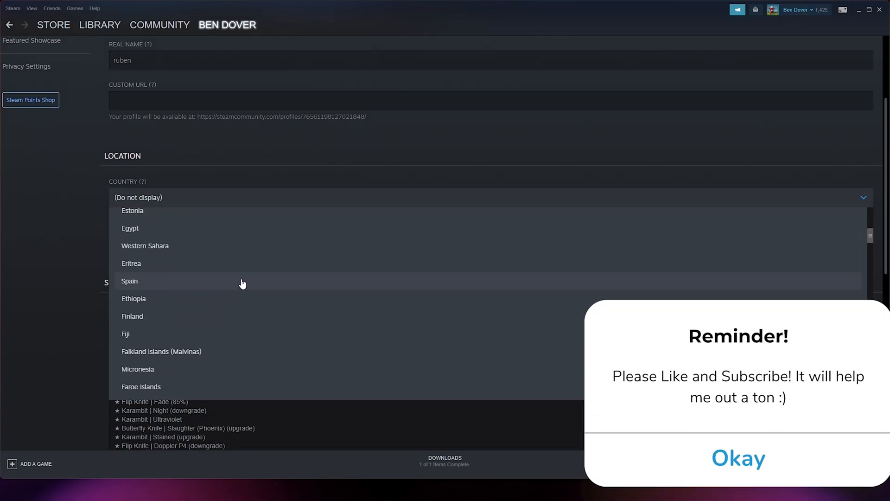
left_click(739, 458)
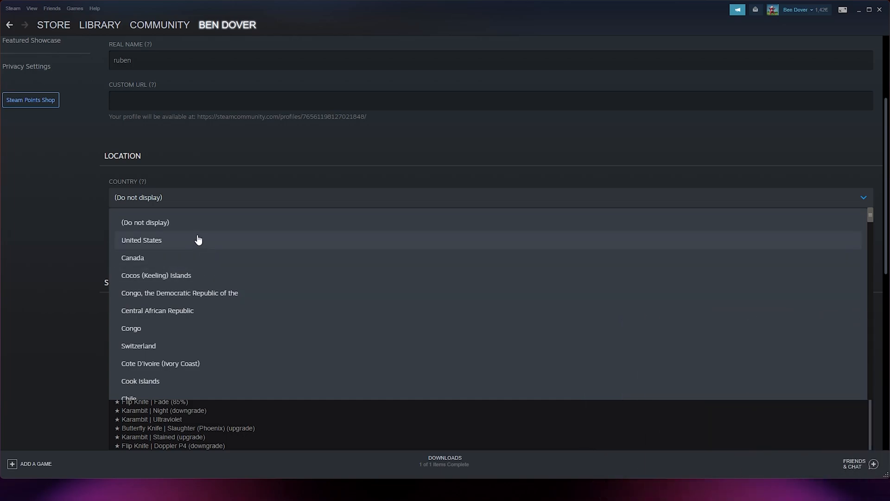
mouse_move(192, 242)
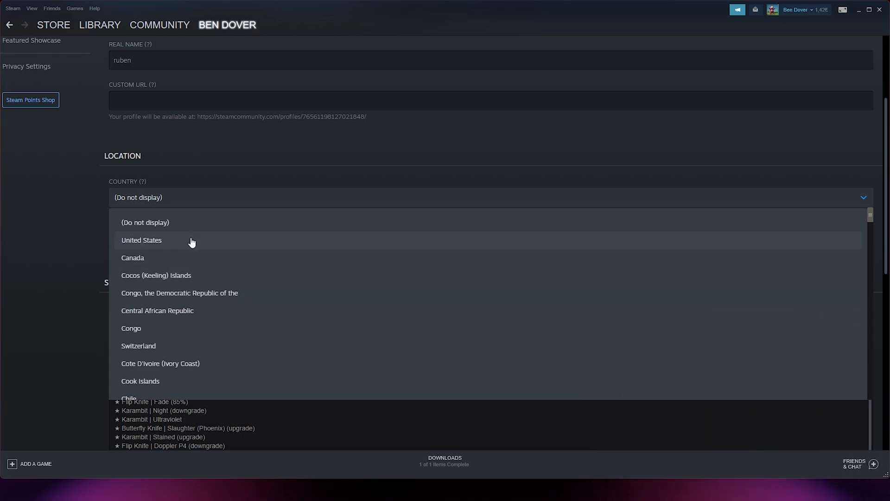
left_click(141, 240)
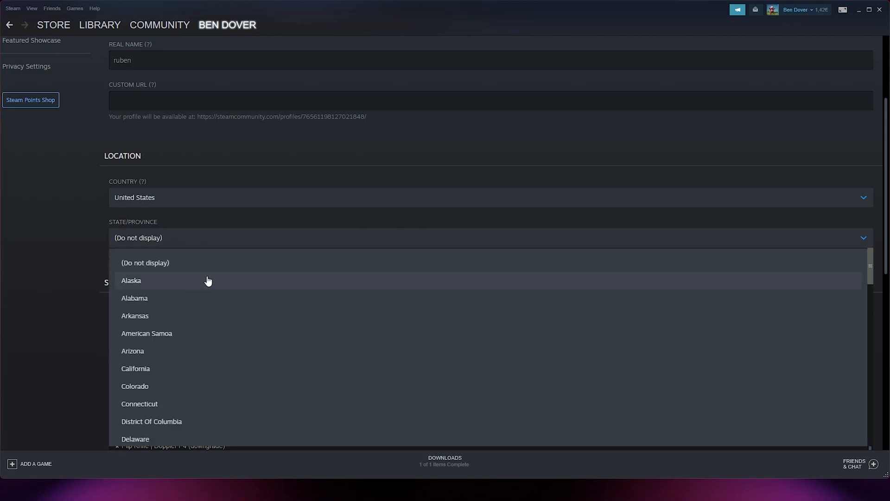
Set the state to Alaska and the city to Bethel for the profile location.
left_click(132, 280)
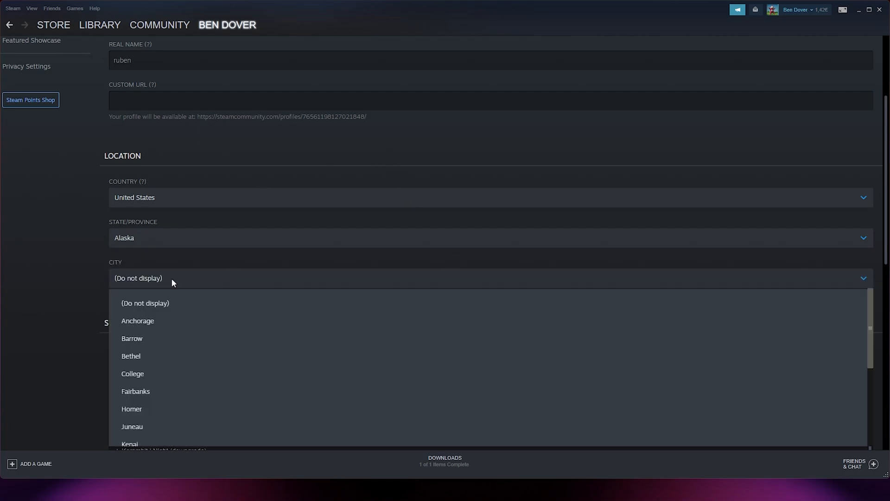
left_click(131, 356)
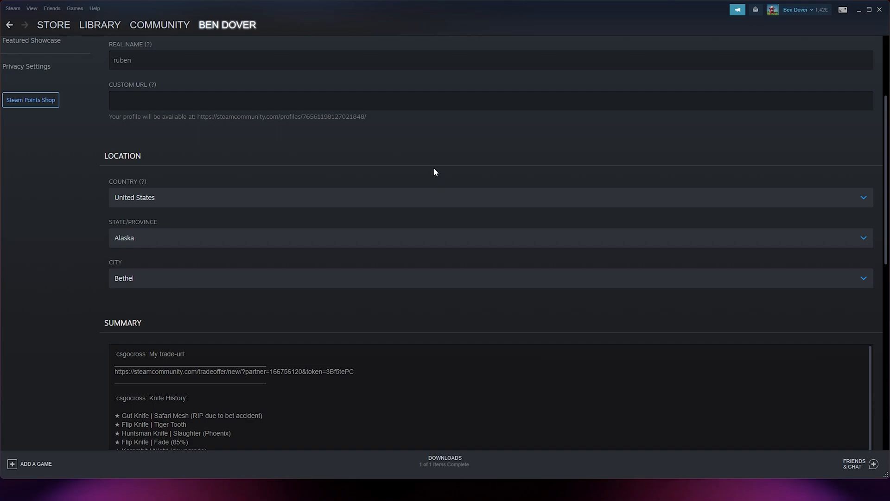
scroll("down", 3)
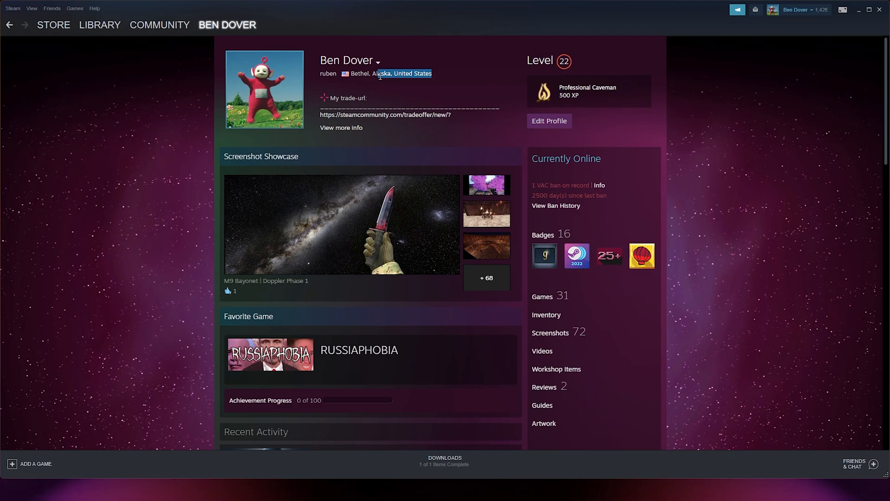
mouse_move(427, 156)
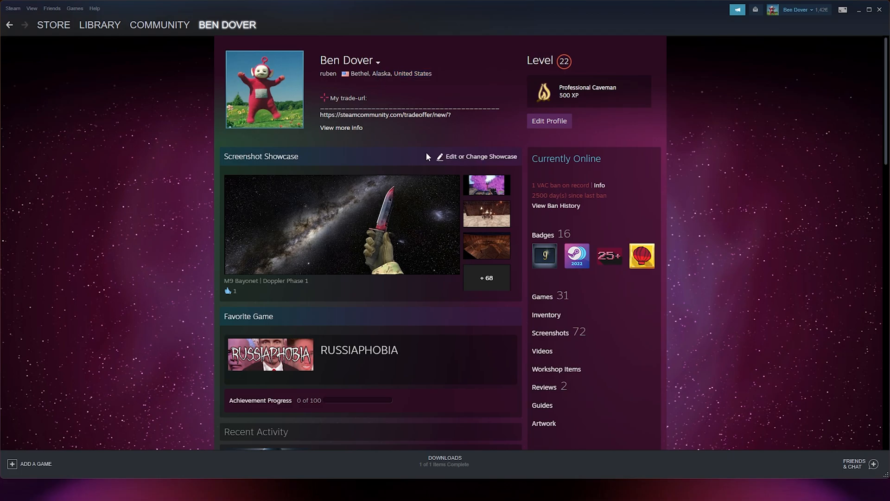